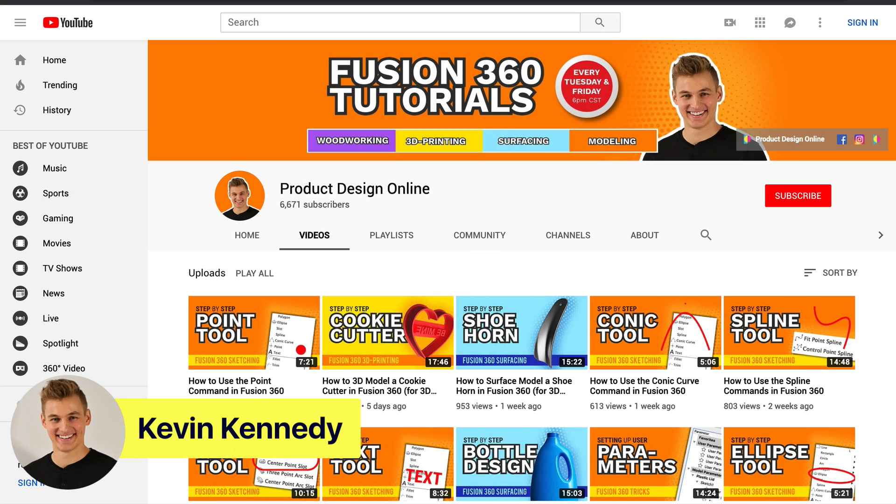
pyautogui.moveTo(496, 234)
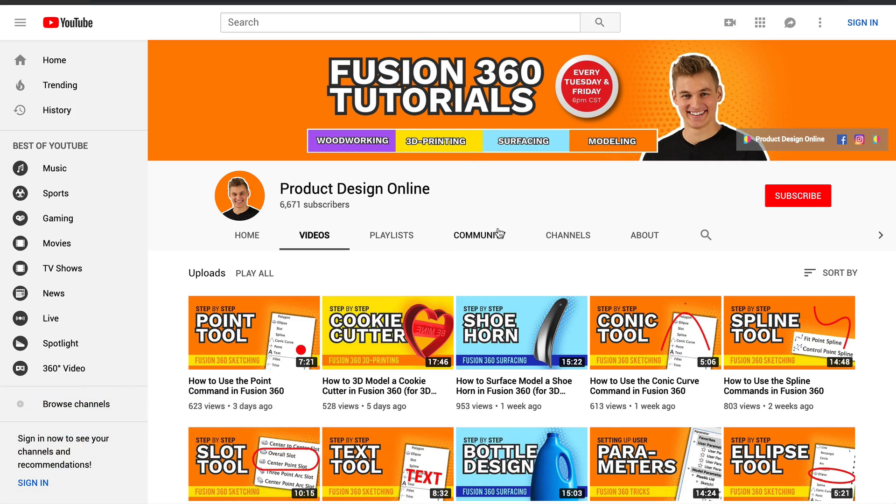
# Step: Browse the sketch's shortcut command list and close it without choosing a tool
pyautogui.scroll(-3)
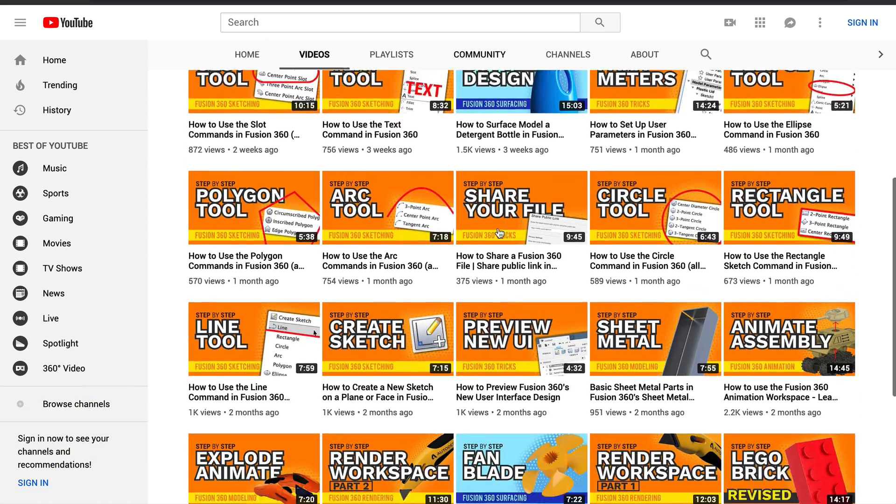
pyautogui.scroll(-3)
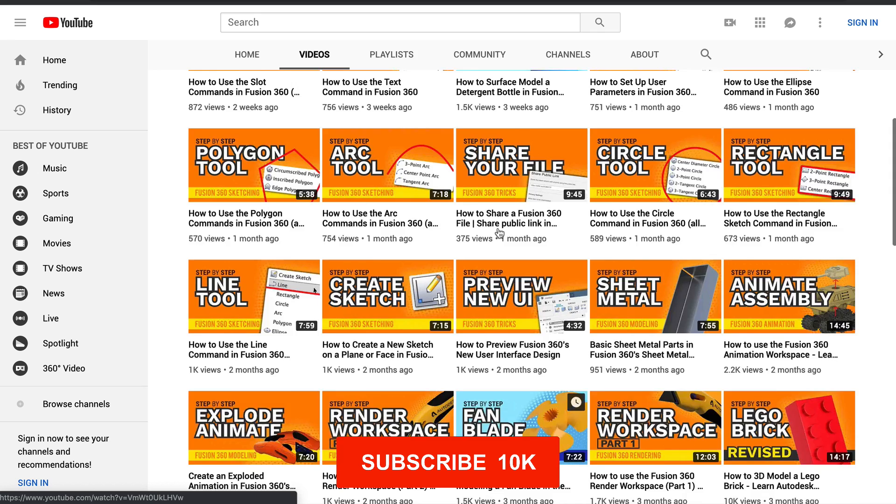
pyautogui.scroll(3)
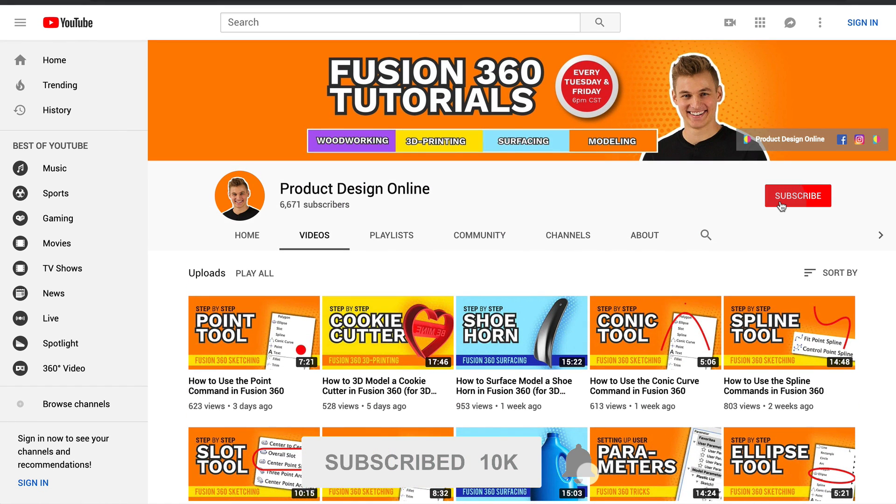
pyautogui.moveTo(786, 216)
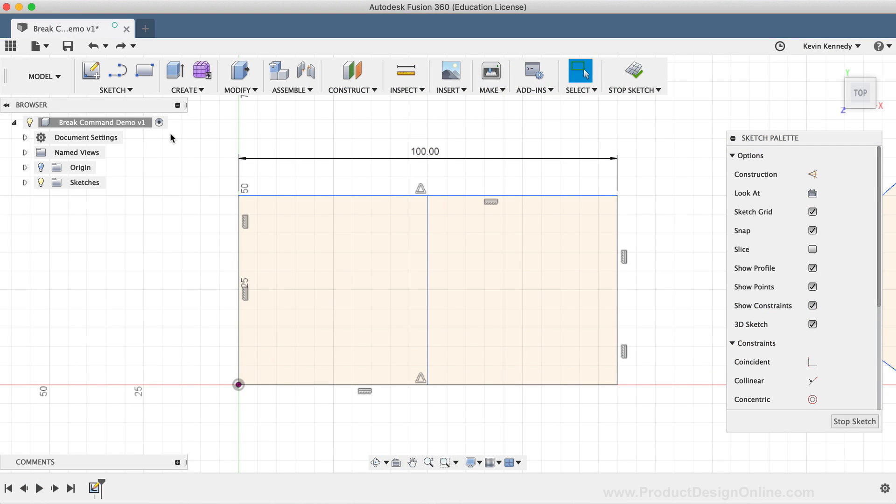
pyautogui.click(116, 90)
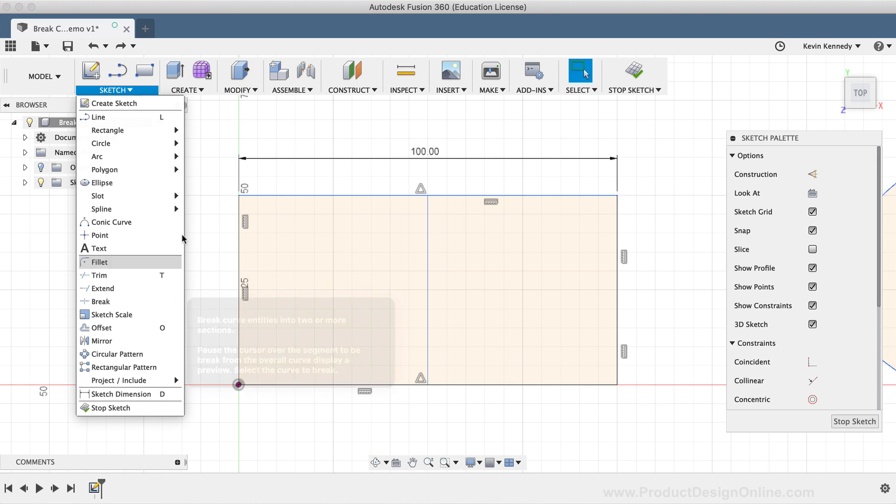
pyautogui.rightClick(240, 384)
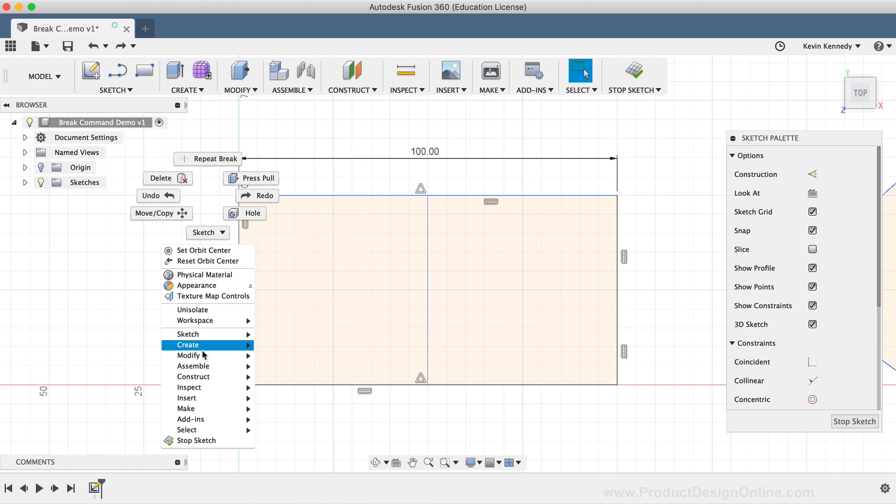
pyautogui.moveTo(187, 333)
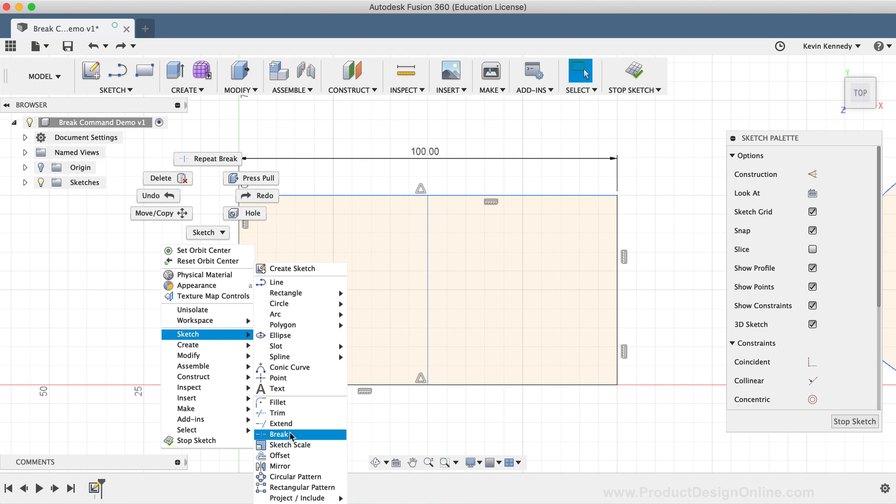
pyautogui.moveTo(303, 436)
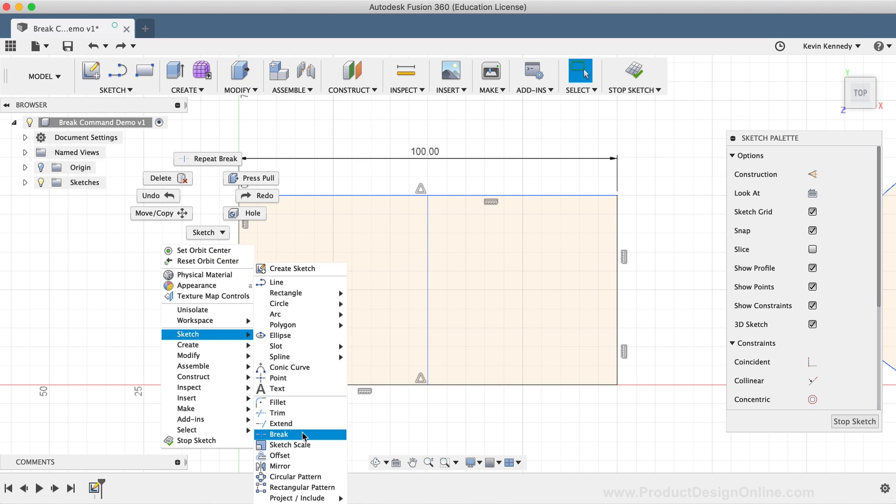
pyautogui.click(280, 434)
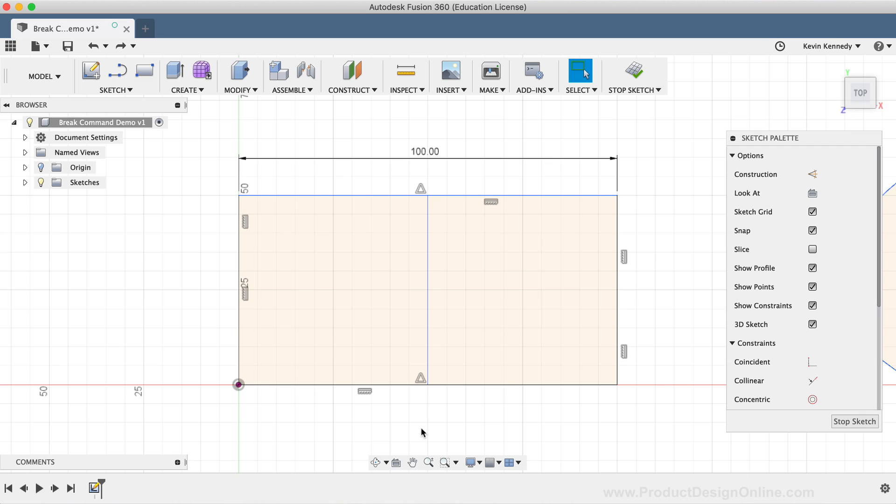
pyautogui.moveTo(153, 323)
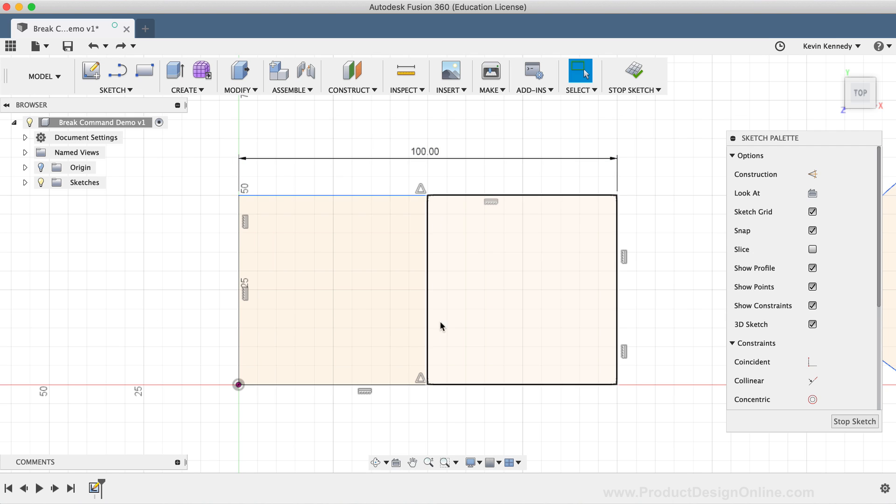
pyautogui.click(471, 328)
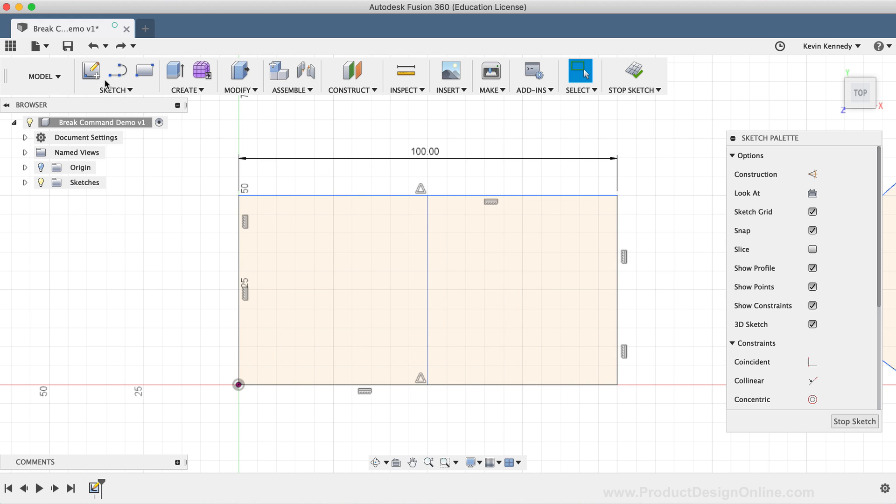
# Step: Draw a sloped line past both rectangle sides, then select a profile and the line
pyautogui.click(116, 89)
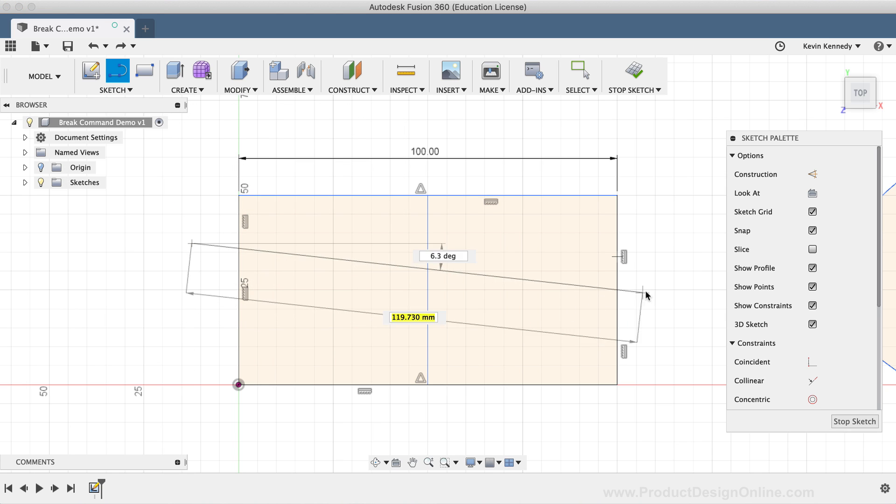
pyautogui.click(662, 300)
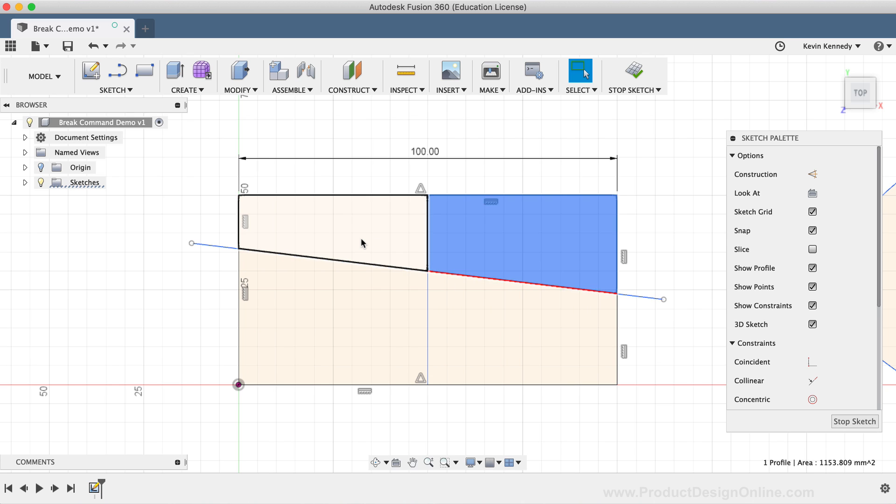
pyautogui.click(516, 322)
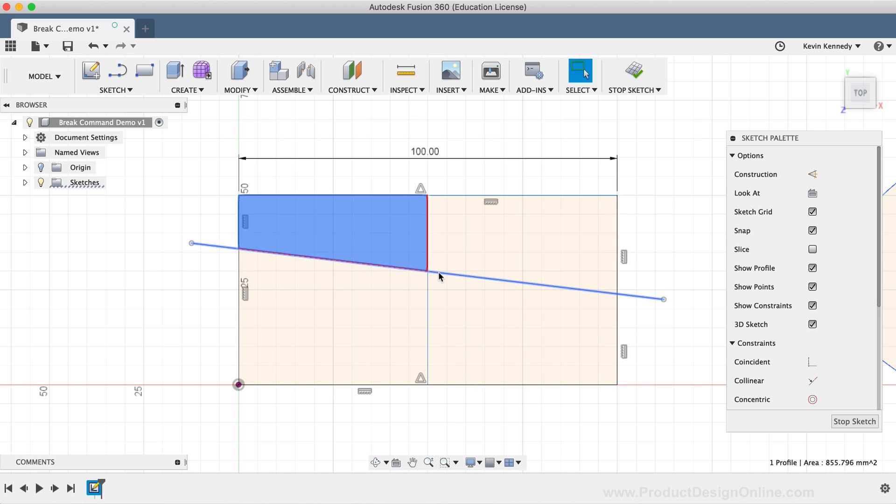
pyautogui.click(440, 276)
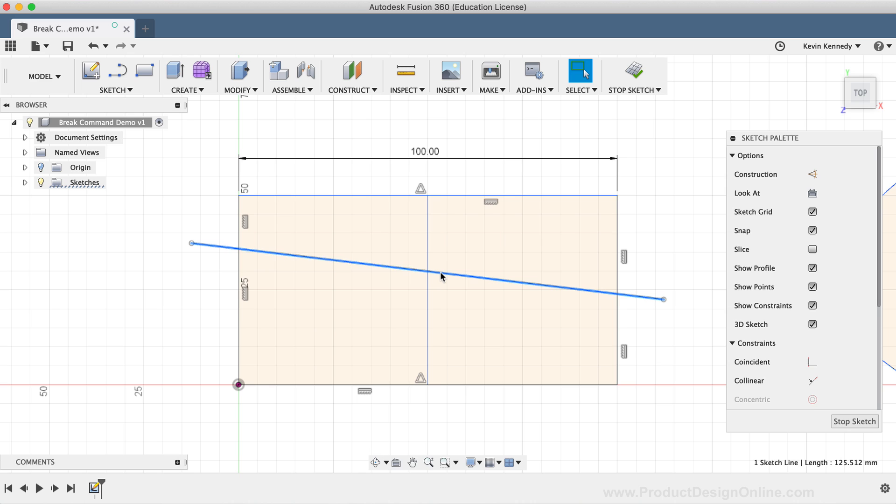
pyautogui.moveTo(441, 305)
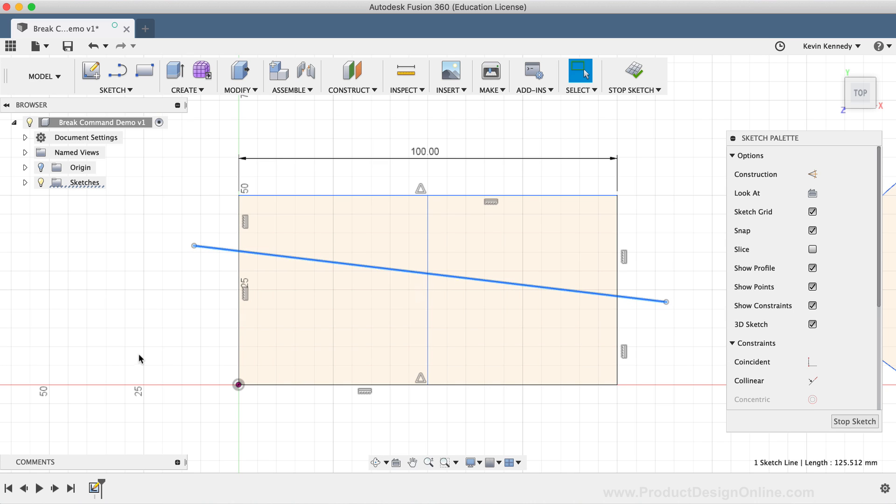
pyautogui.moveTo(201, 312)
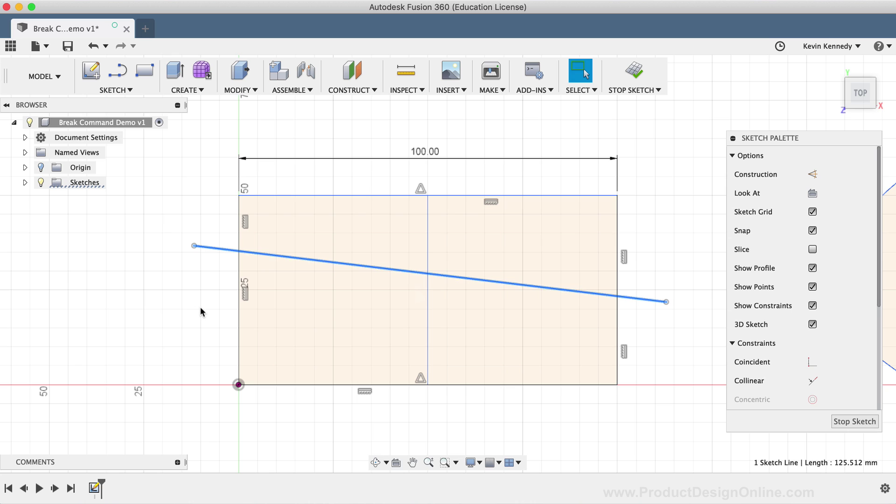
pyautogui.moveTo(144, 72)
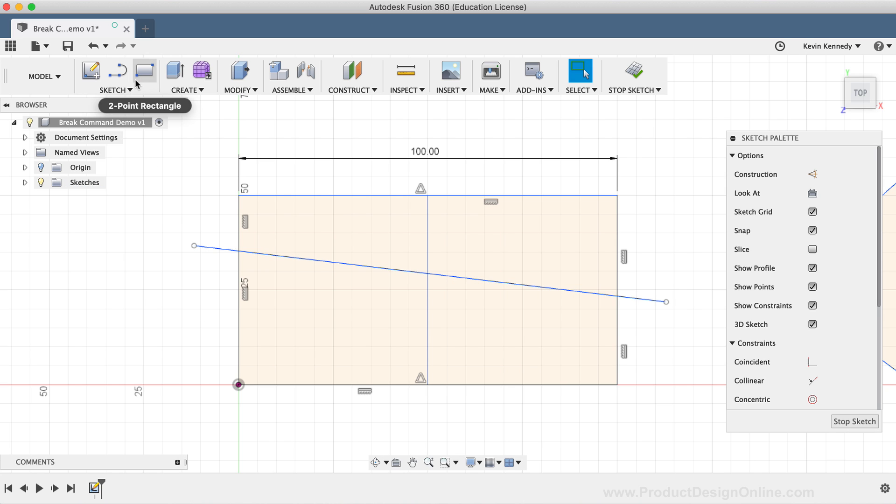
# Step: Break the diagonal line where it crosses the rectangle's left edge, divider and right edge
pyautogui.click(116, 89)
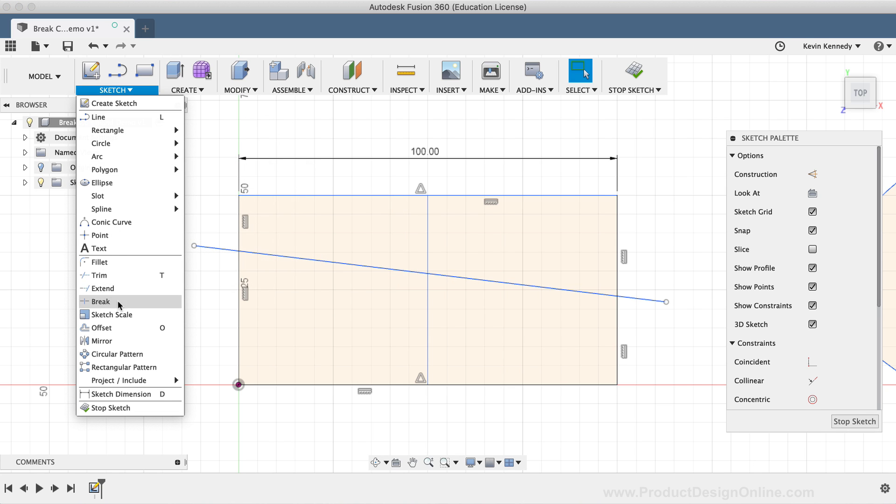
pyautogui.click(99, 302)
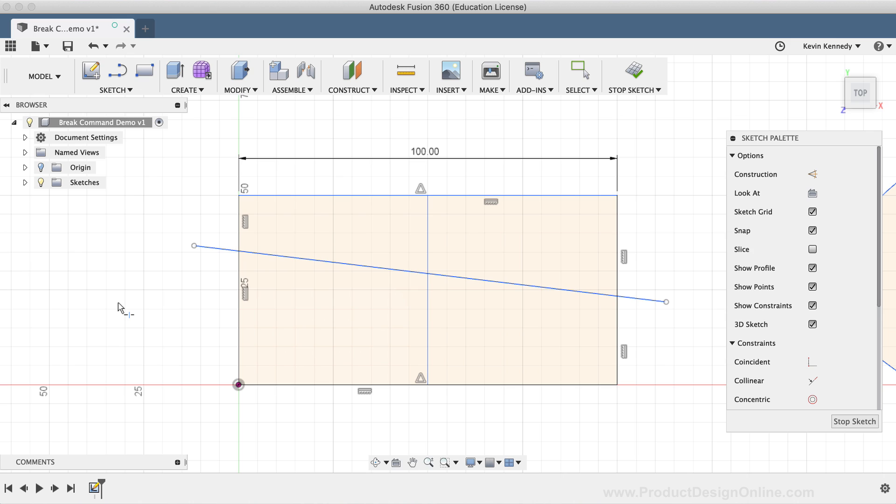
pyautogui.moveTo(274, 265)
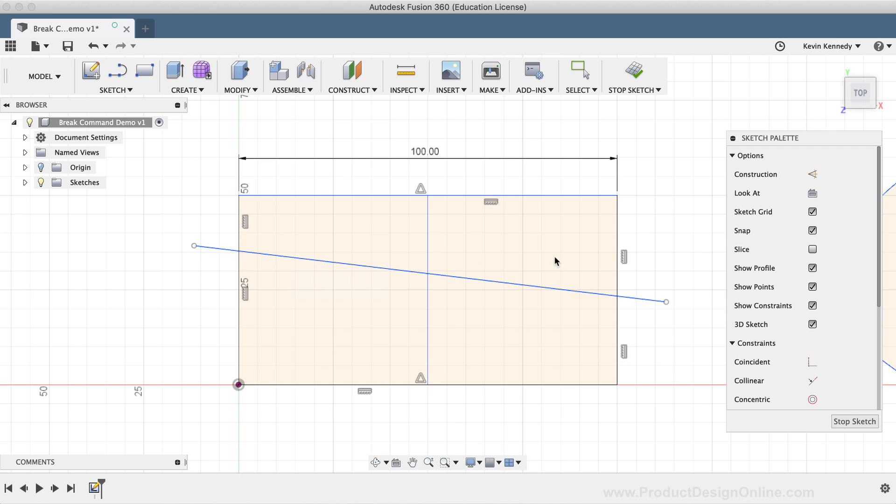
pyautogui.moveTo(318, 259)
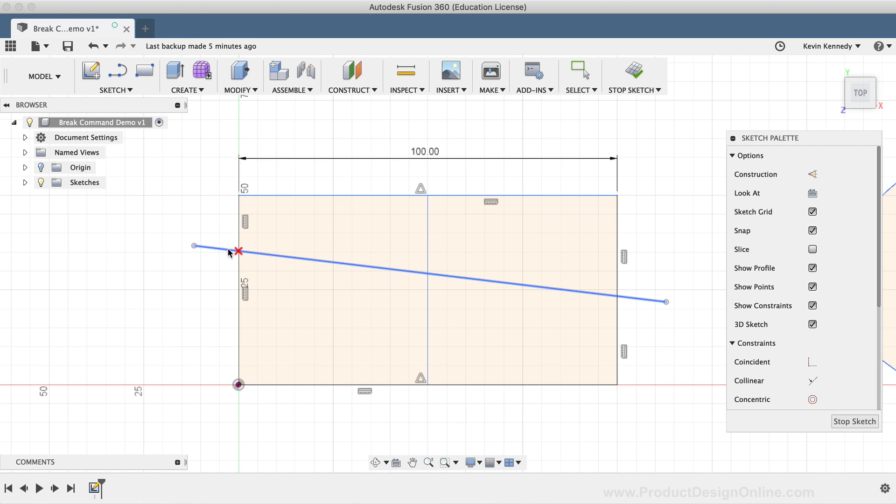
pyautogui.moveTo(235, 253)
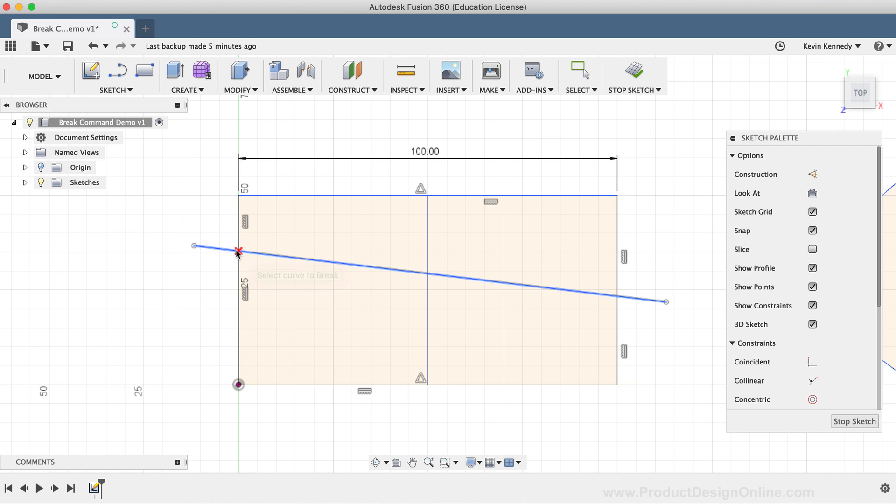
pyautogui.click(237, 251)
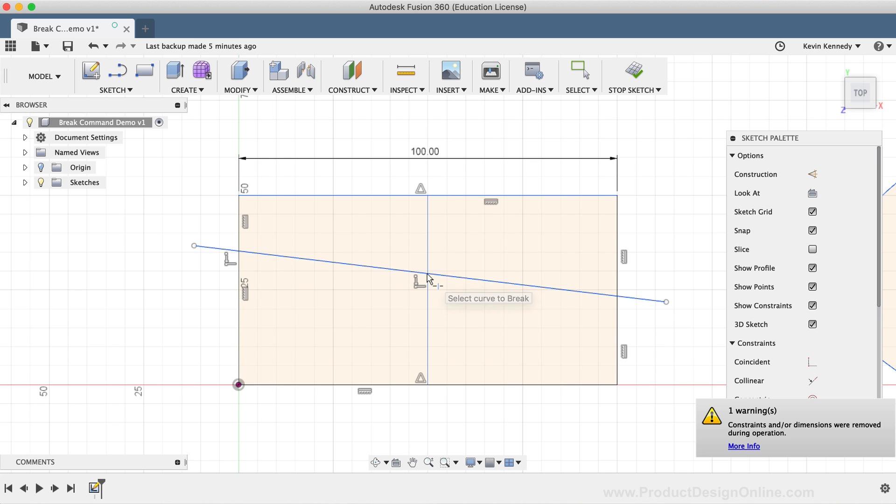
pyautogui.moveTo(621, 300)
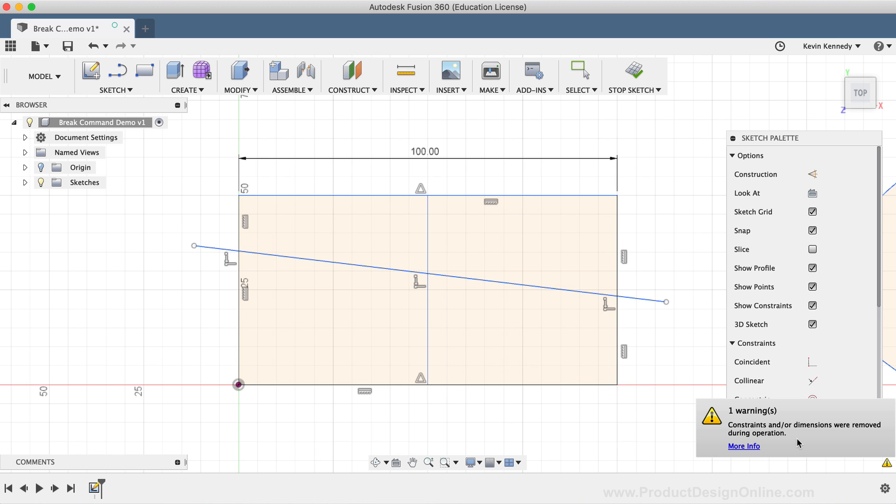
pyautogui.click(400, 275)
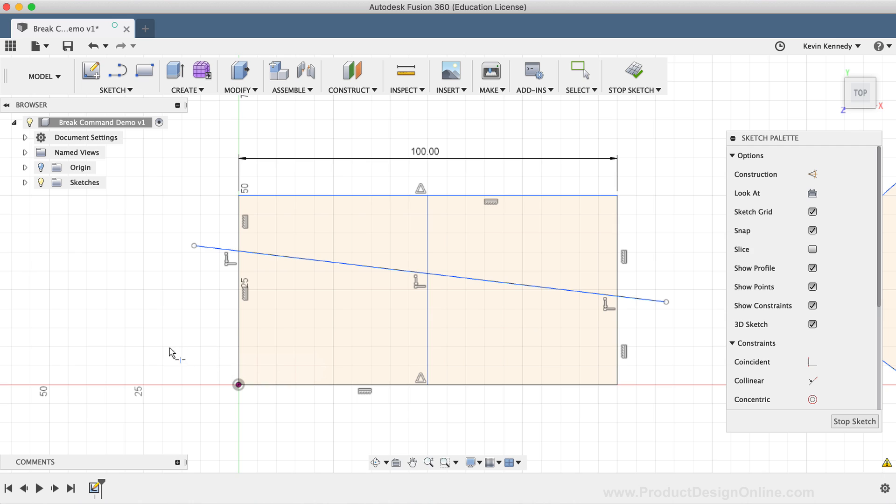
pyautogui.moveTo(169, 347)
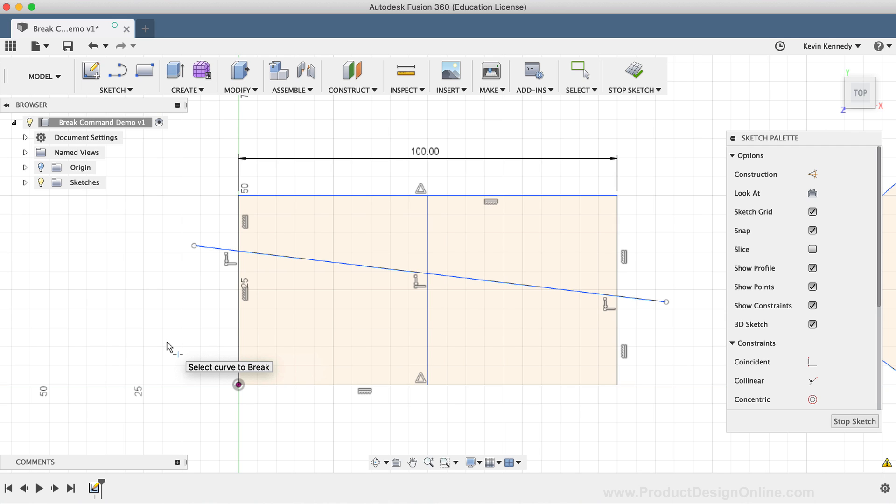
pyautogui.moveTo(168, 346)
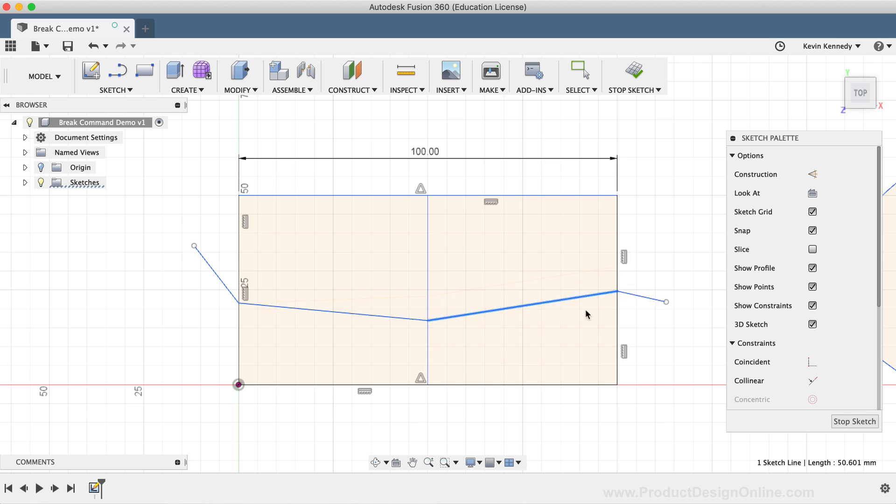
pyautogui.moveTo(584, 300)
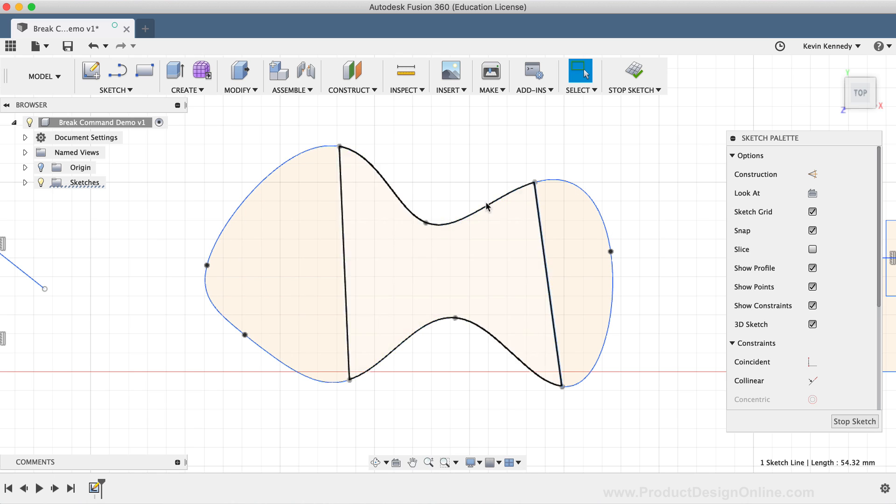
# Step: Break the spline at both crossing lines, then select one section to confirm it's separate
pyautogui.click(171, 171)
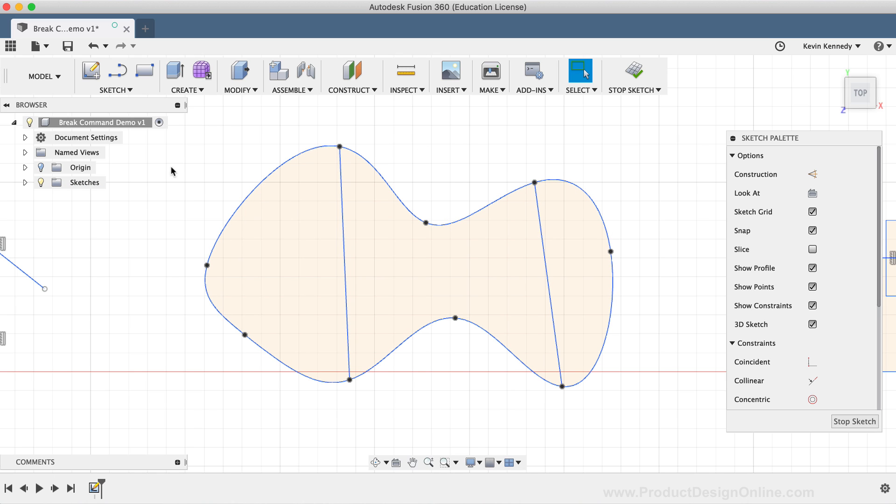
pyautogui.moveTo(166, 176)
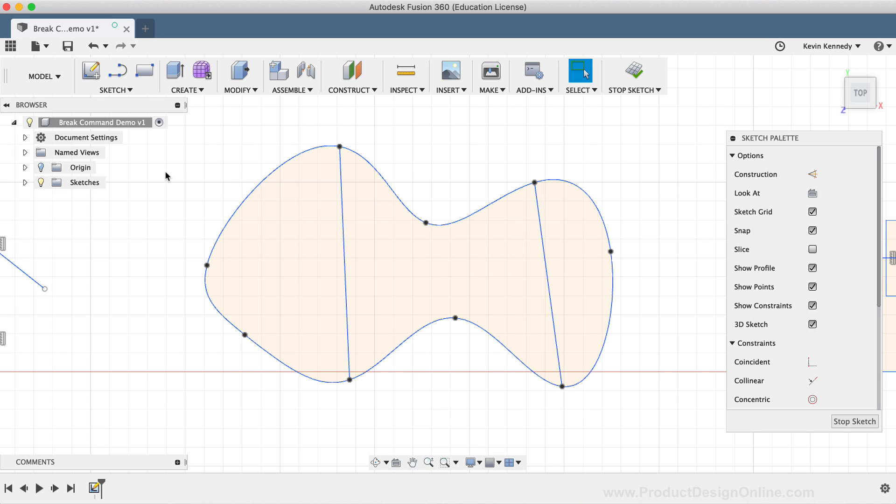
pyautogui.moveTo(127, 133)
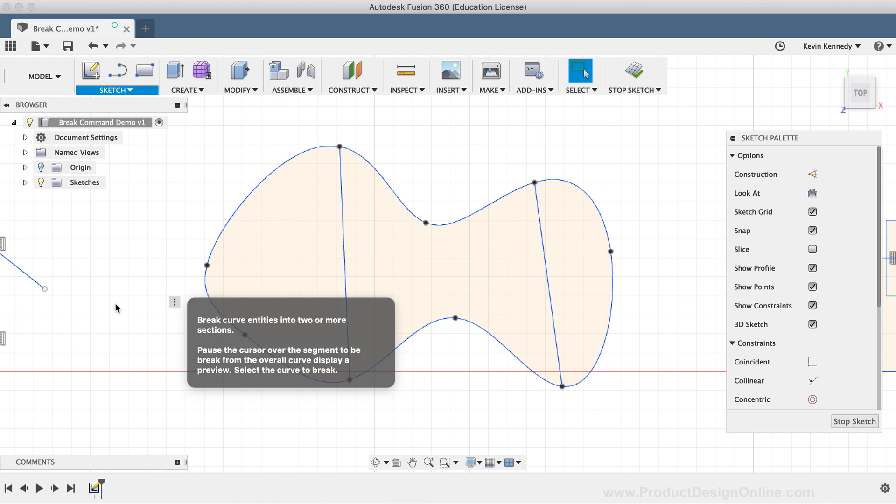
pyautogui.click(446, 224)
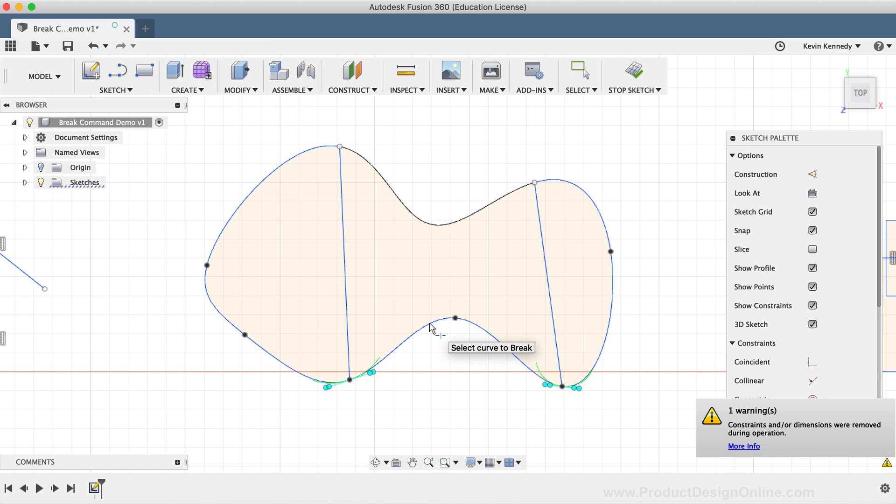
pyautogui.click(580, 71)
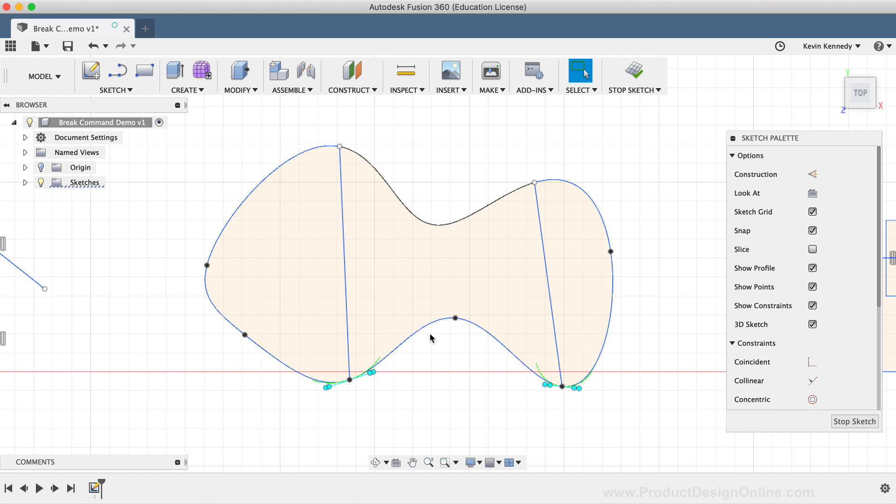
pyautogui.click(454, 318)
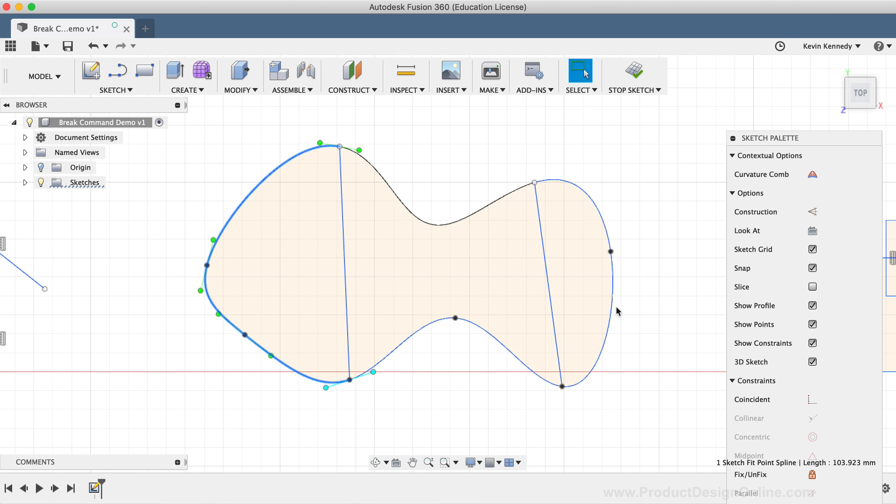
pyautogui.click(608, 308)
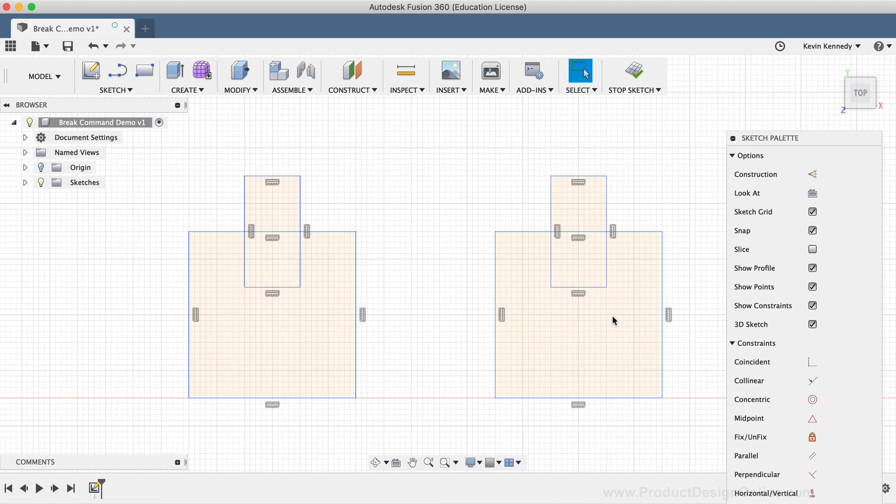
# Step: Trim the left square's top edge segment lying inside the narrow rectangle
pyautogui.click(434, 348)
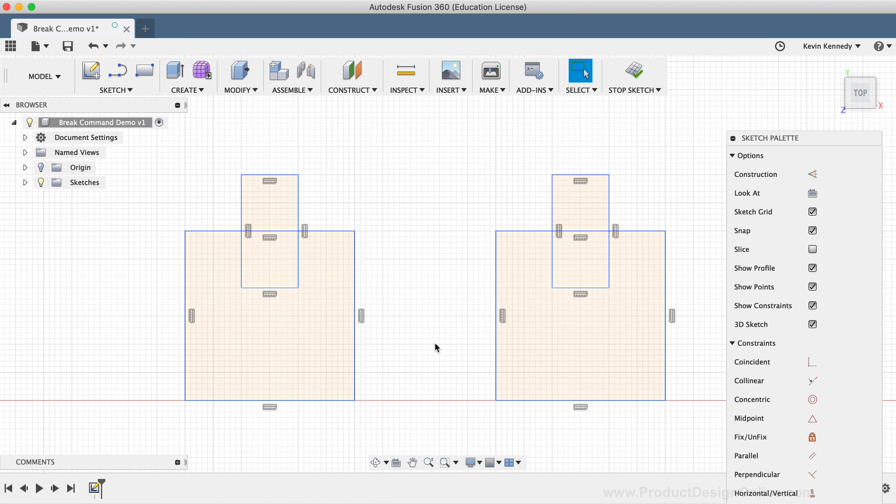
pyautogui.click(114, 90)
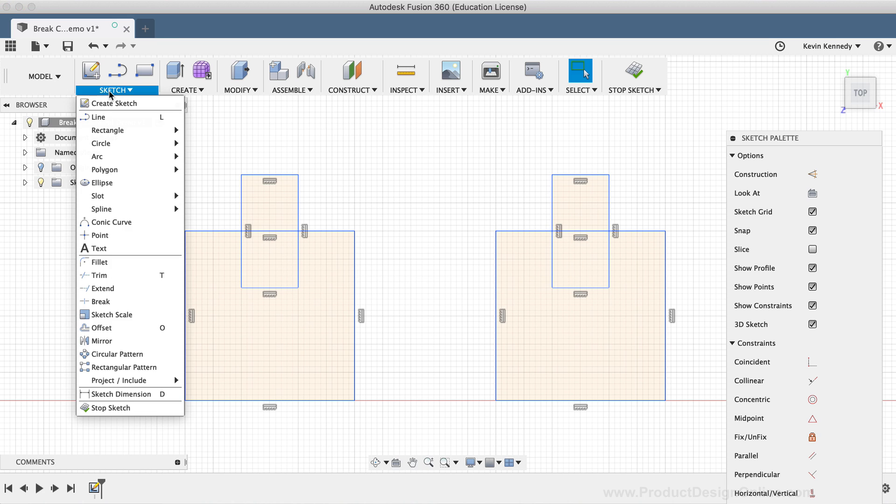
pyautogui.moveTo(117, 274)
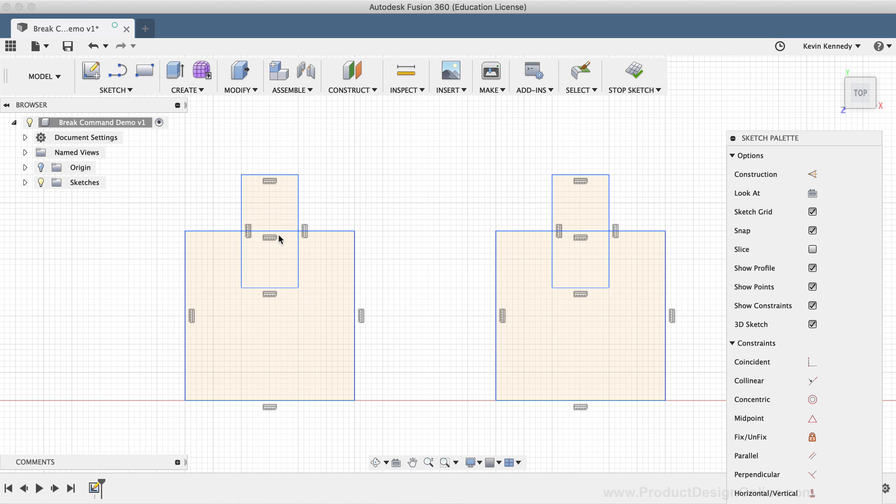
pyautogui.moveTo(280, 233)
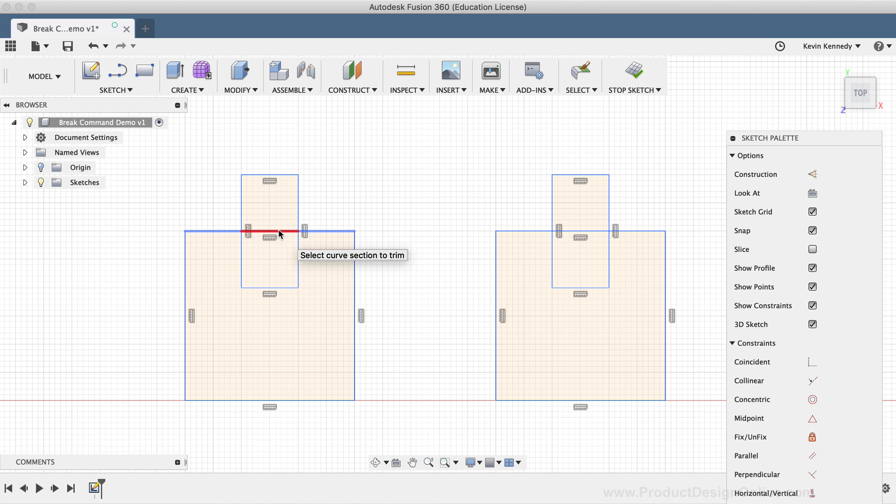
pyautogui.click(277, 233)
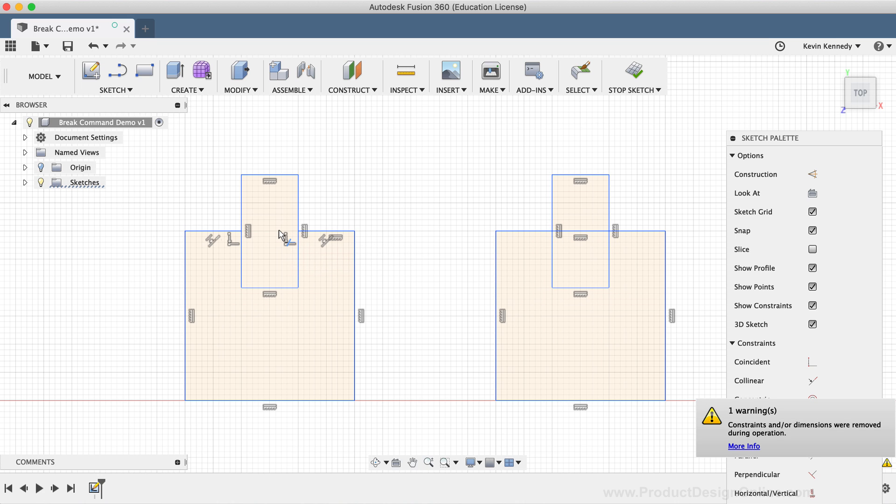
pyautogui.moveTo(274, 244)
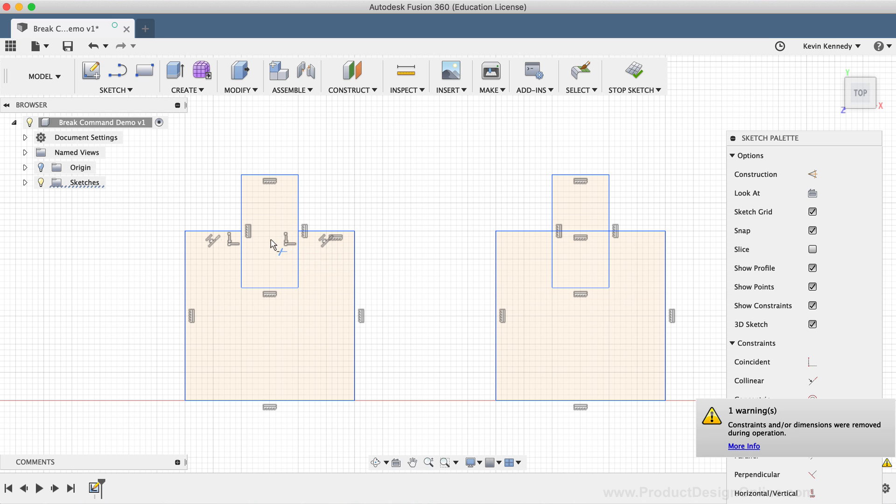
pyautogui.moveTo(260, 235)
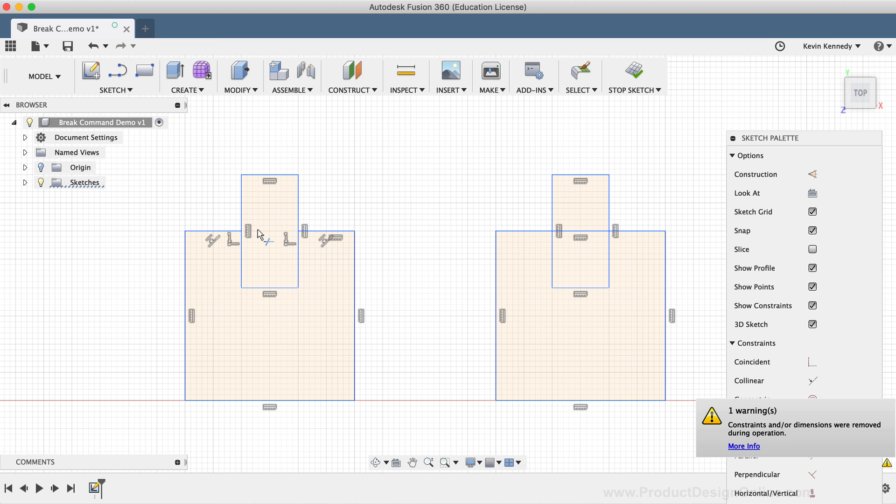
pyautogui.moveTo(392, 190)
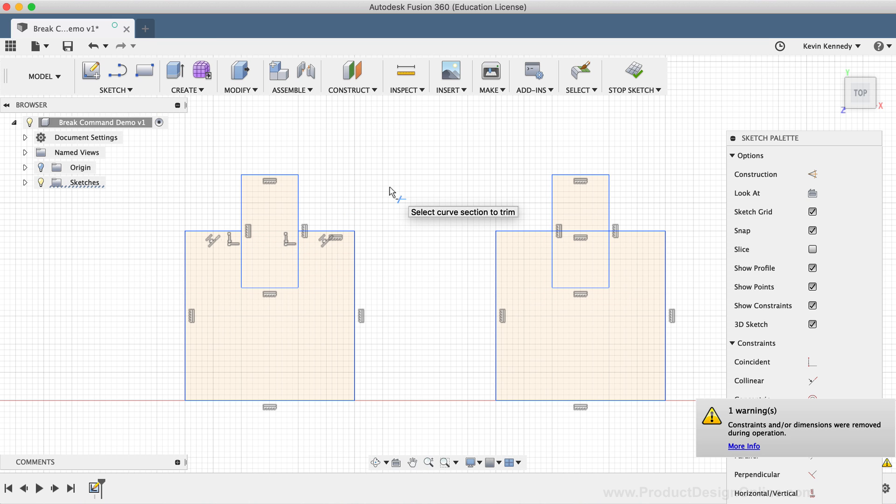
# Step: Break the right square's top edge at both narrow-rectangle sides, then select a segment
pyautogui.click(117, 90)
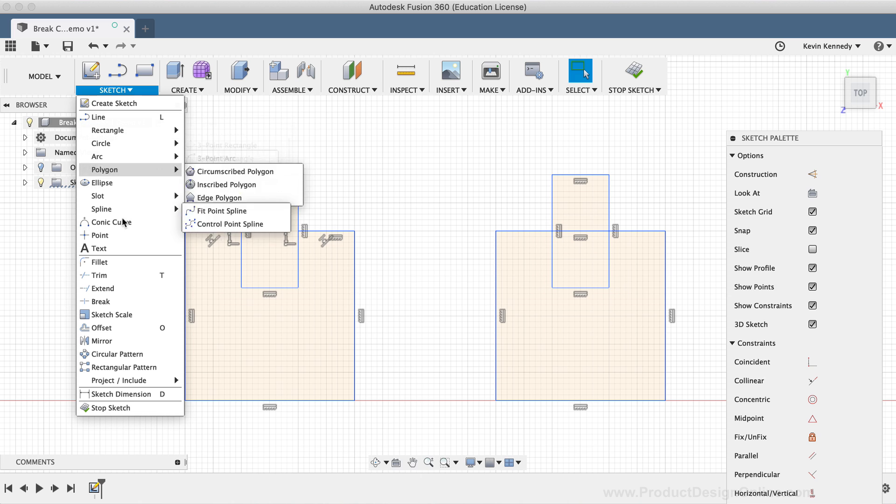
pyautogui.moveTo(100, 302)
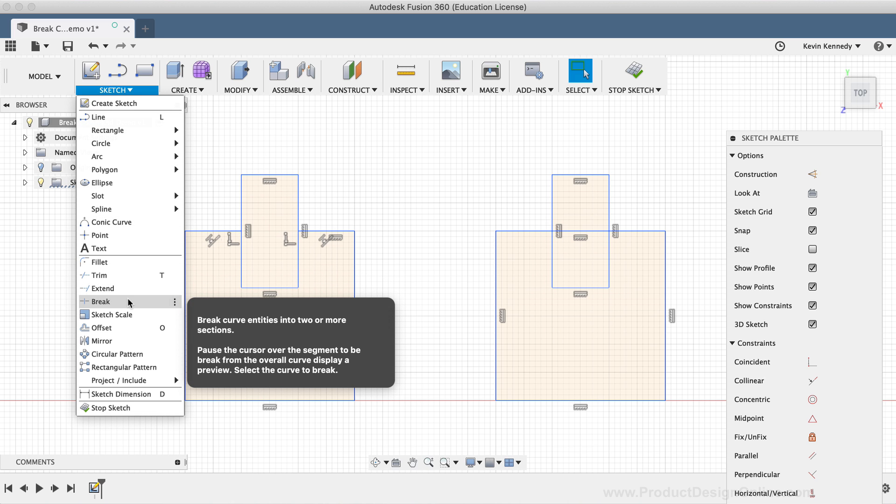
pyautogui.click(482, 197)
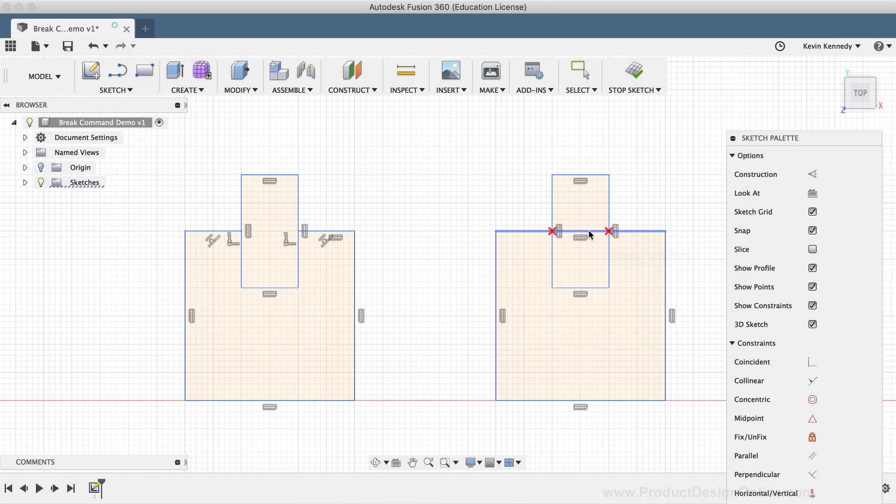
pyautogui.click(591, 232)
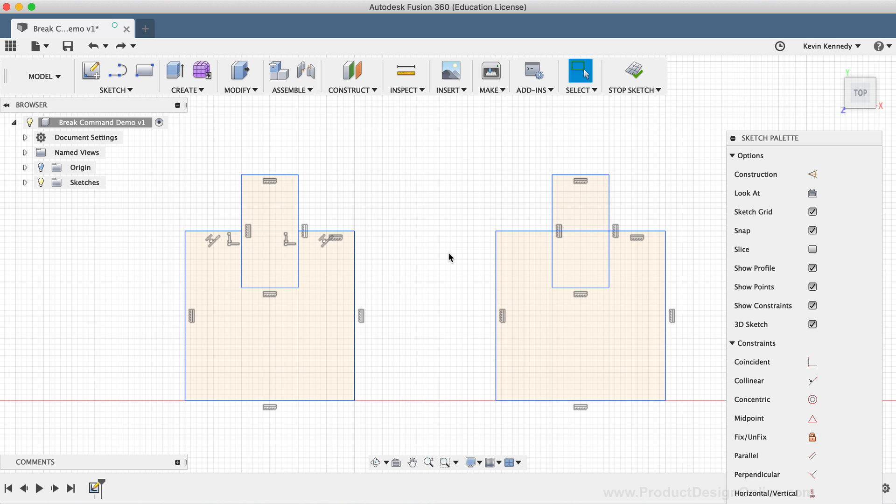
pyautogui.click(269, 230)
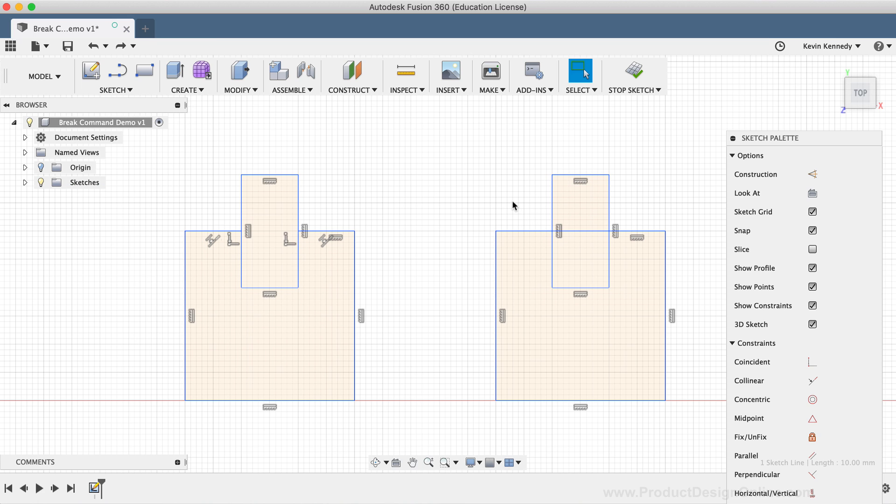
pyautogui.moveTo(494, 204)
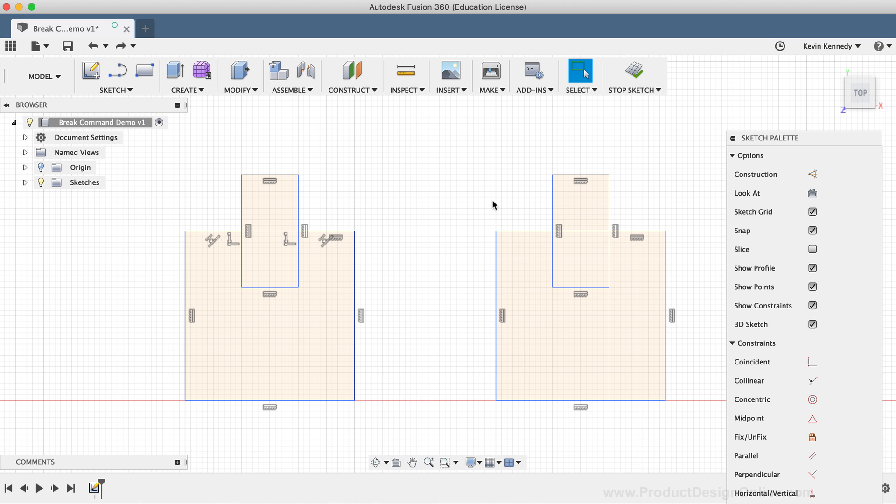